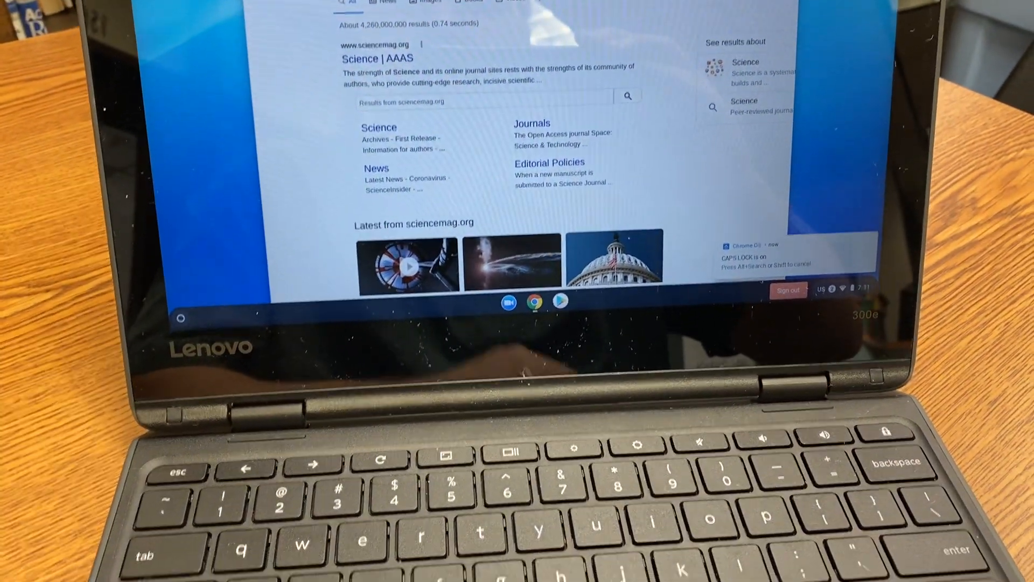
type("ss")
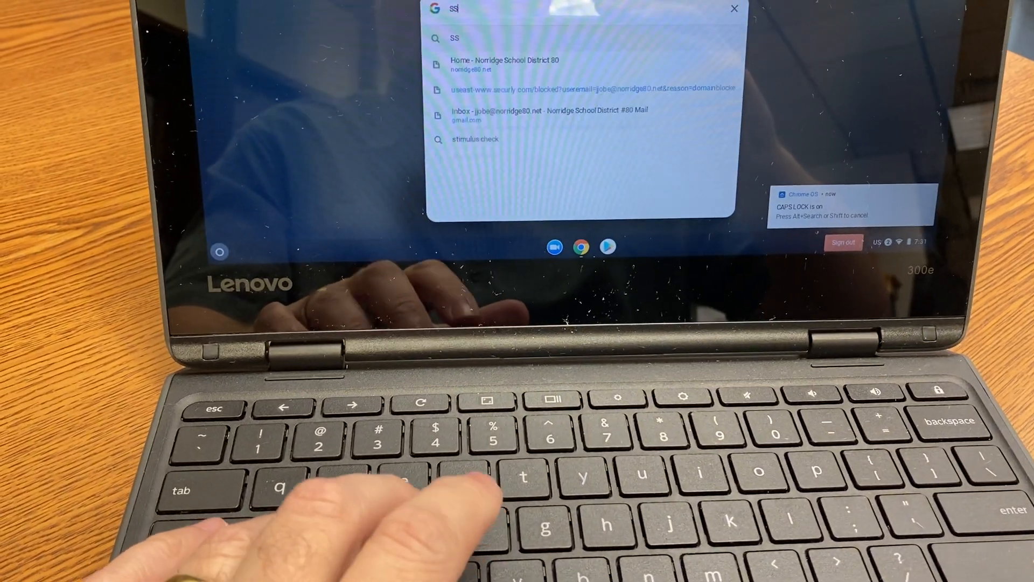
type("SSSSSDDDWWWW")
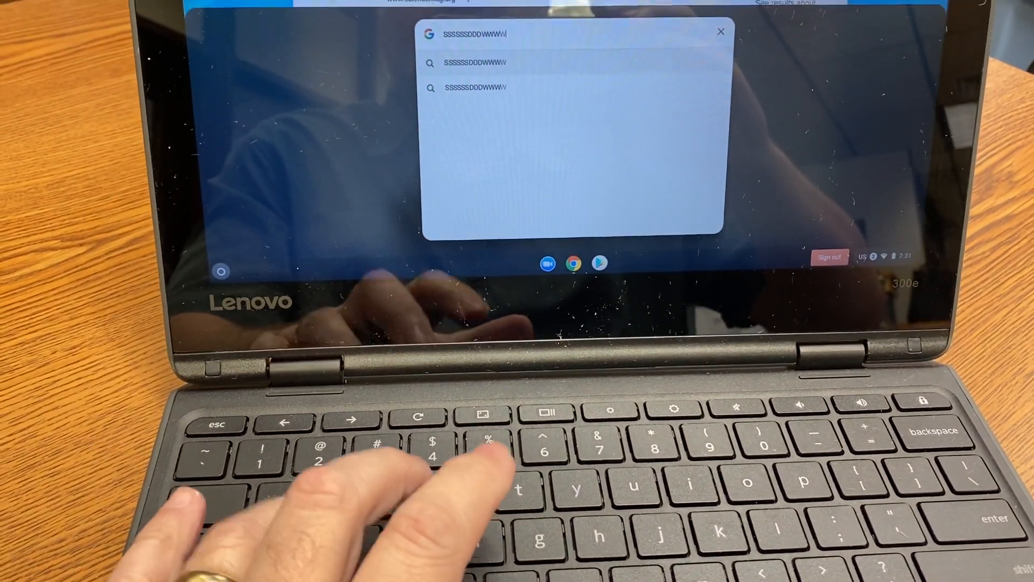